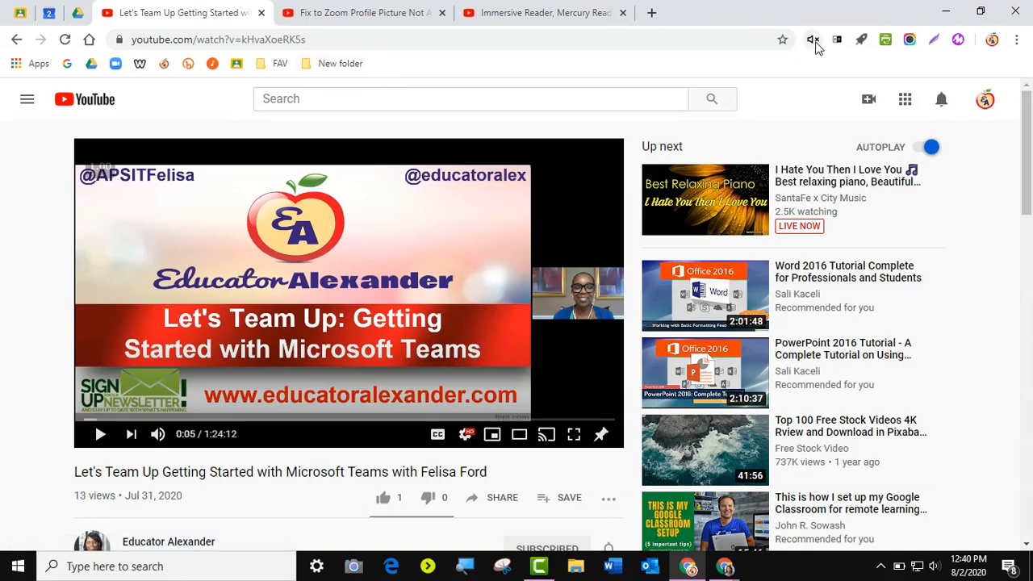
mouse_move(813, 39)
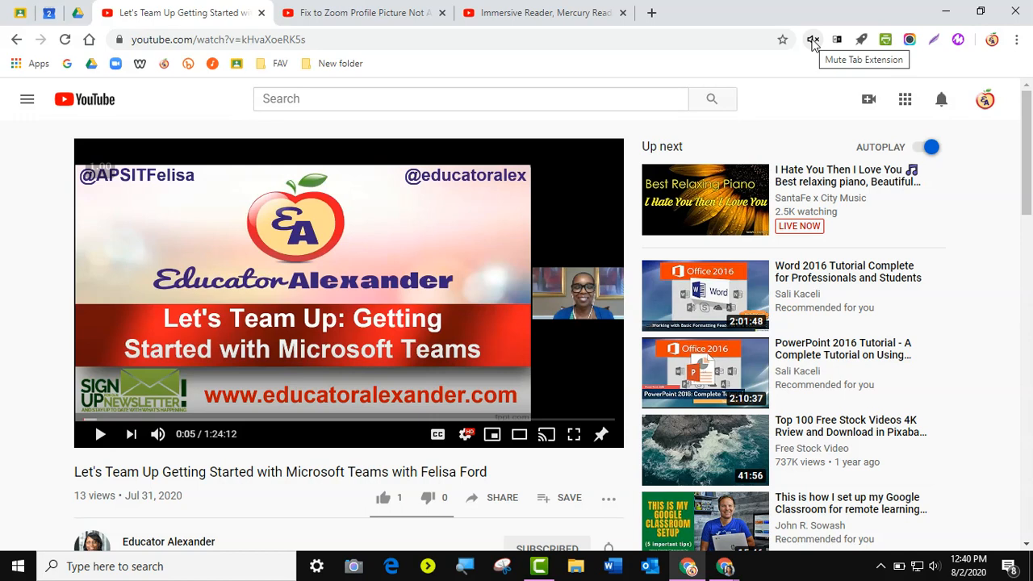
mouse_move(813, 43)
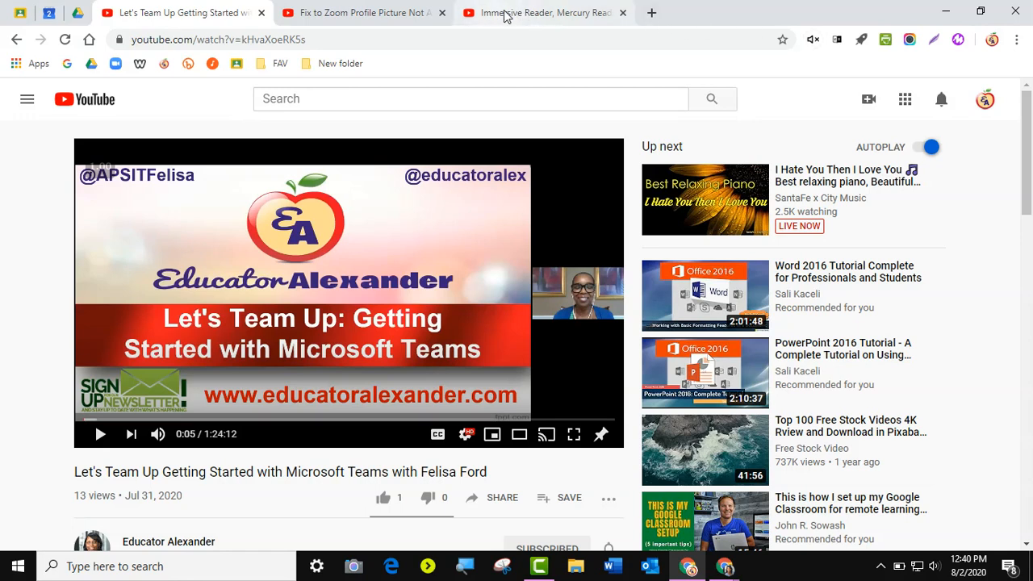
Step: Mute the Teams, Zoom and Immersive Reader YouTube tabs with the Mute Tab extension
right_click(545, 12)
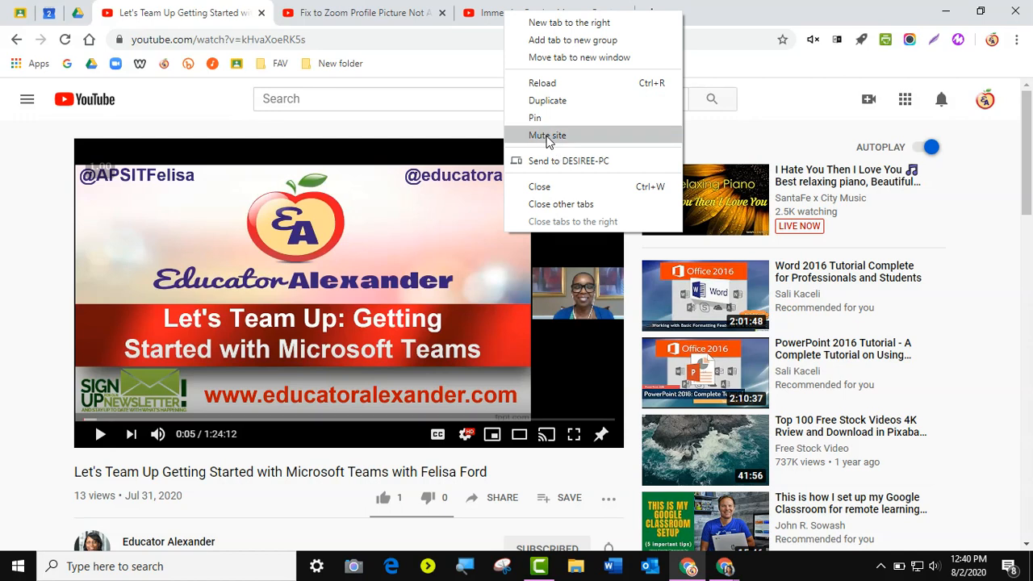
mouse_move(157, 121)
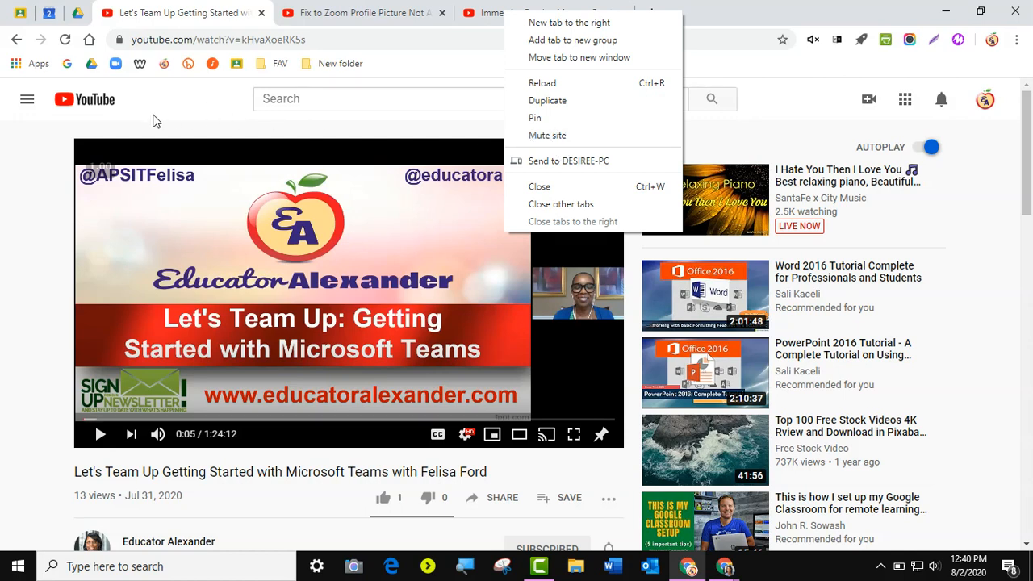
mouse_move(548, 135)
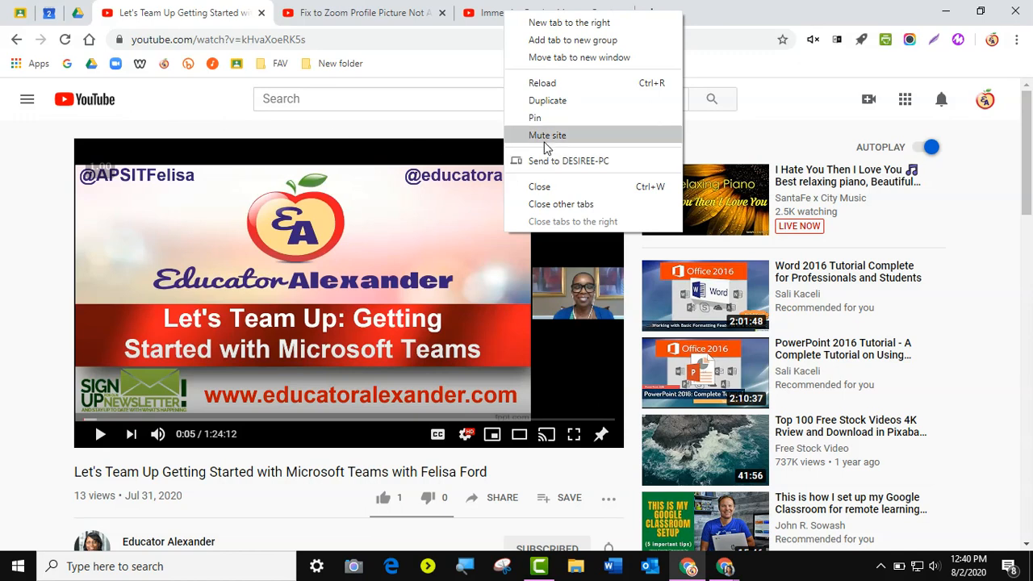
mouse_move(547, 142)
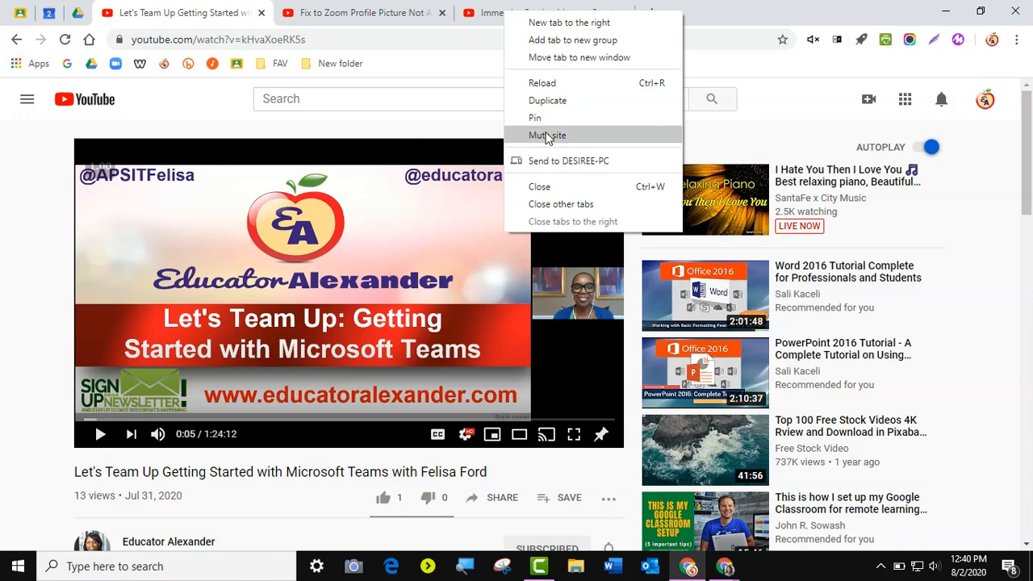
mouse_move(164, 109)
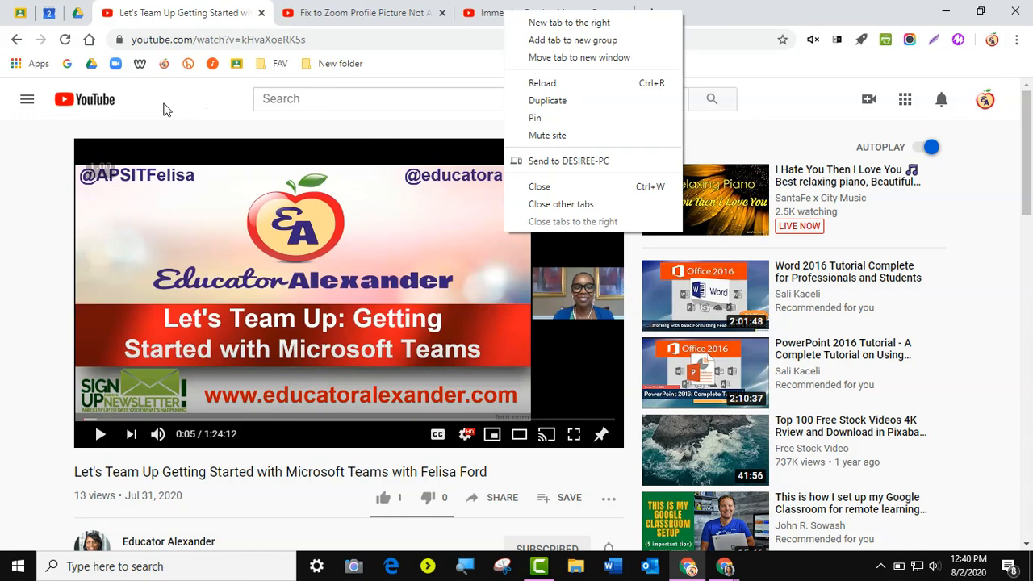
mouse_move(565, 135)
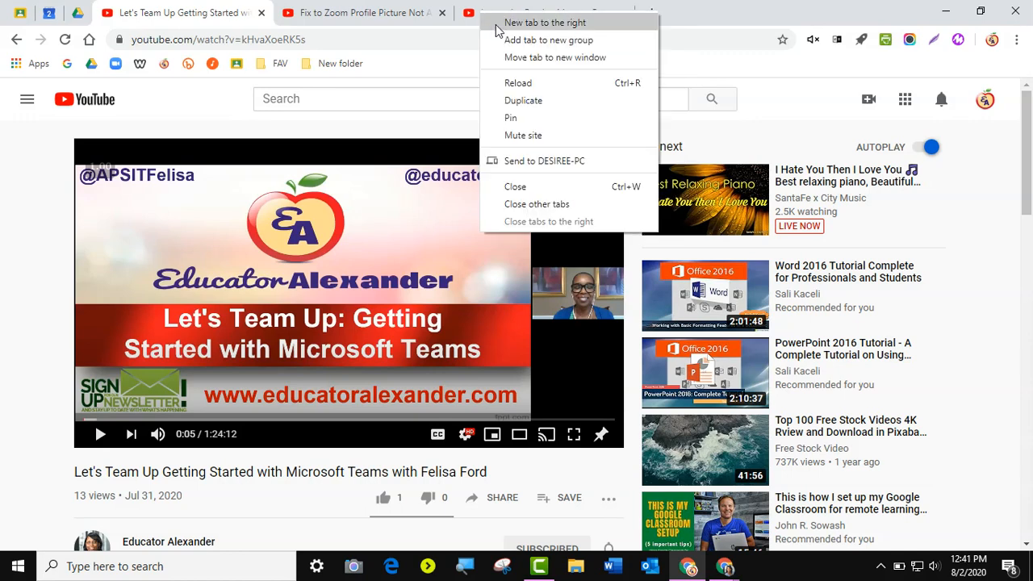
mouse_move(578, 118)
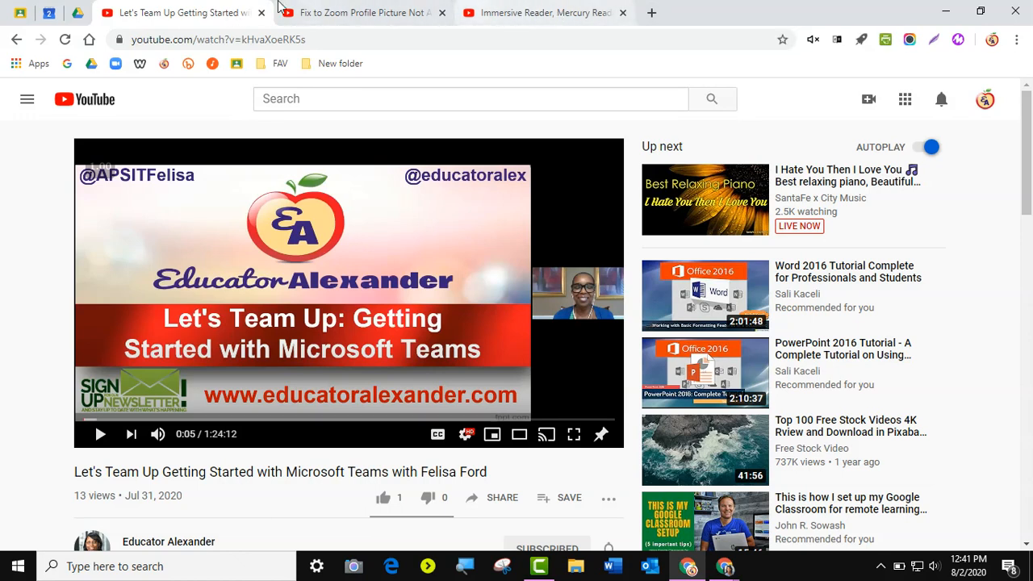
mouse_move(497, 13)
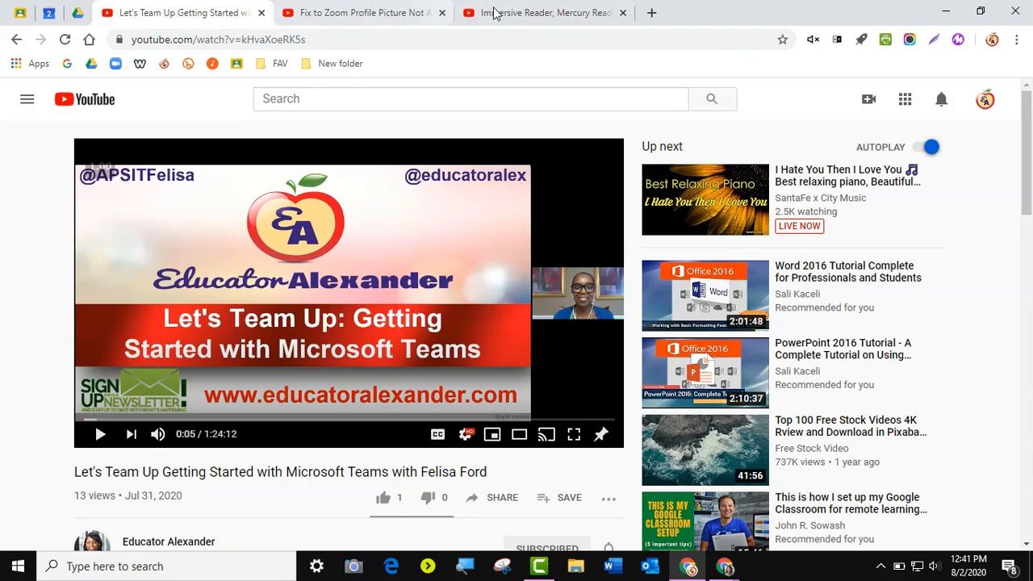
mouse_move(465, 77)
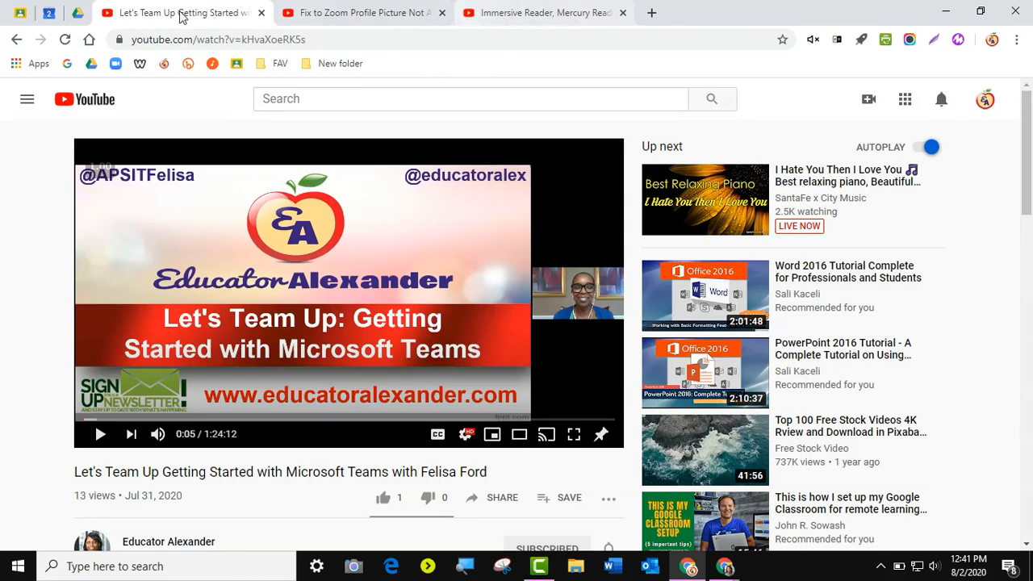
mouse_move(100, 434)
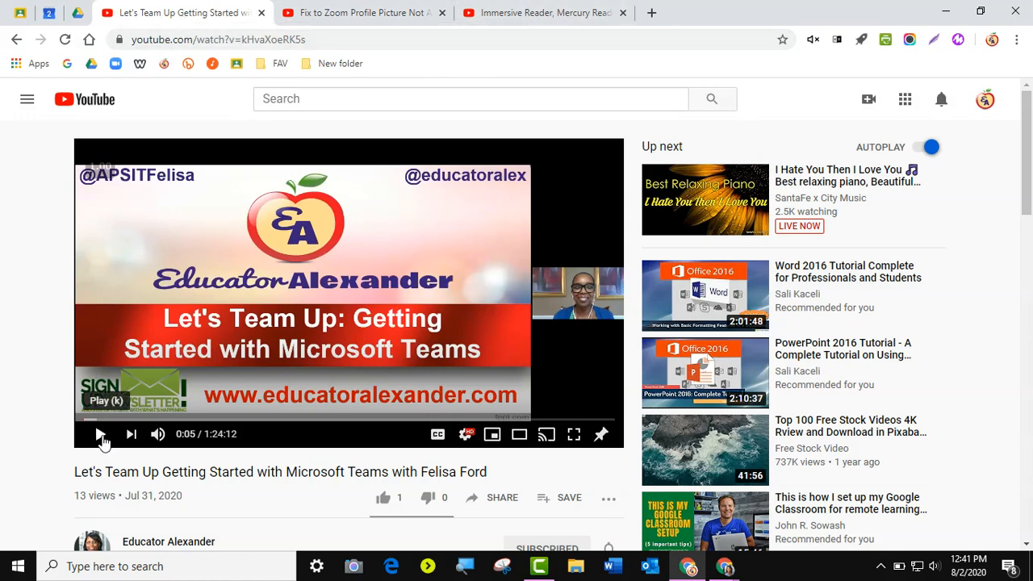
click(100, 435)
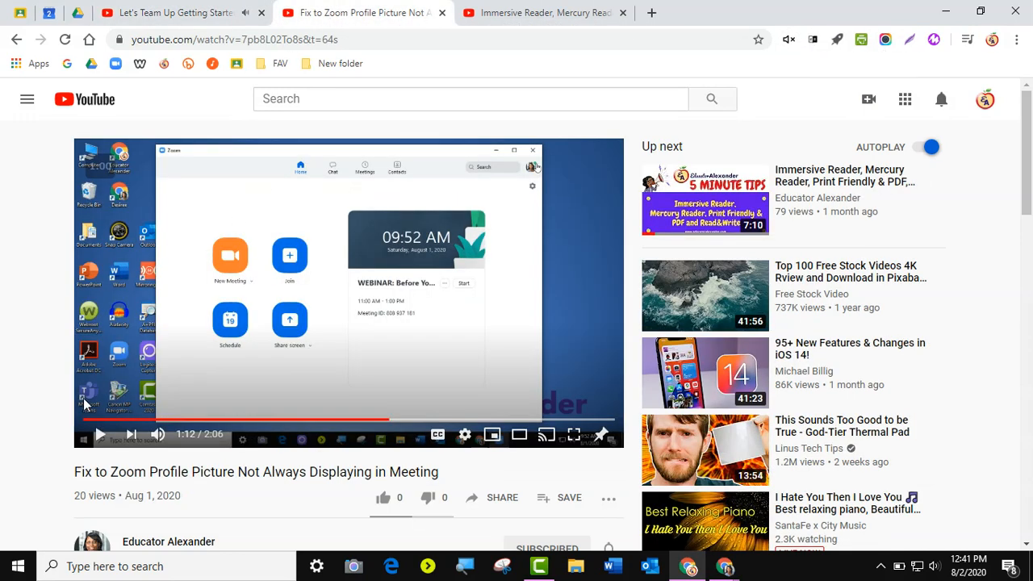
click(545, 13)
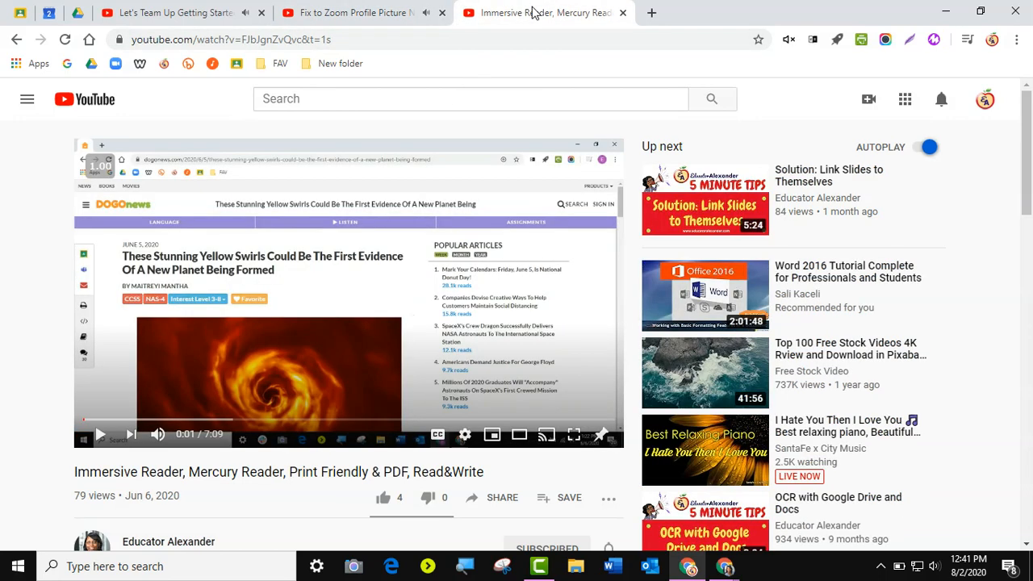
click(99, 435)
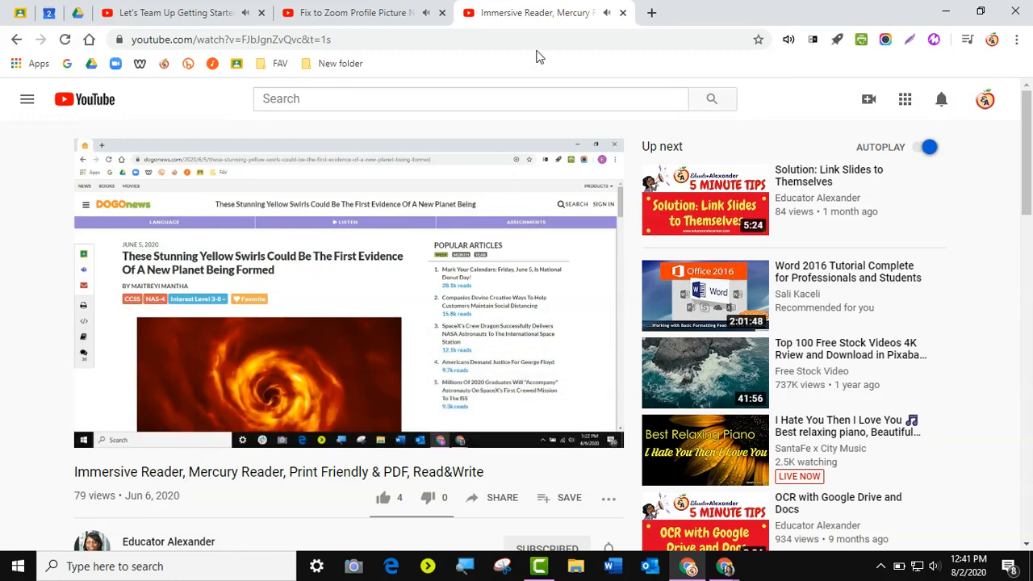
mouse_move(640, 18)
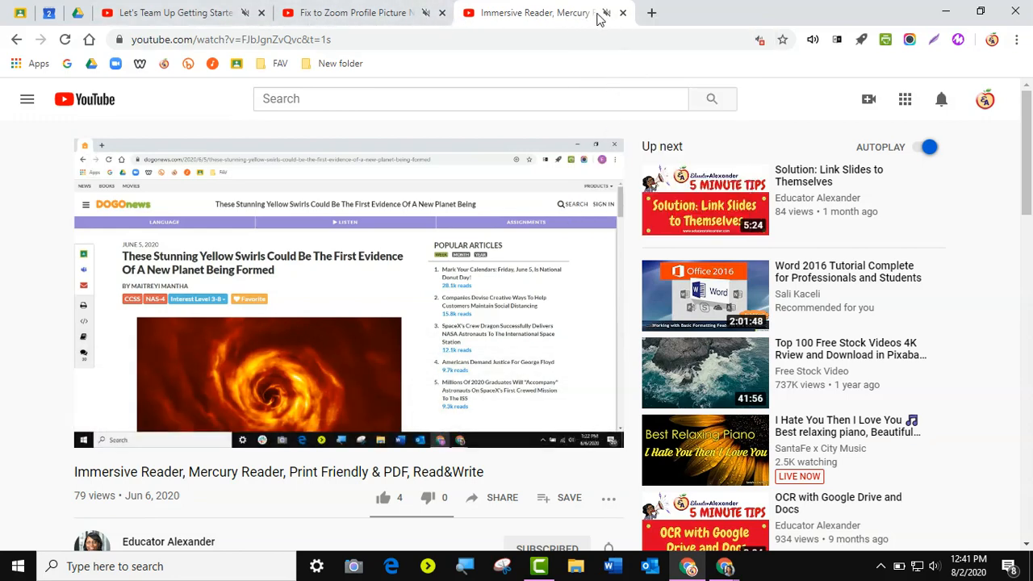
click(356, 13)
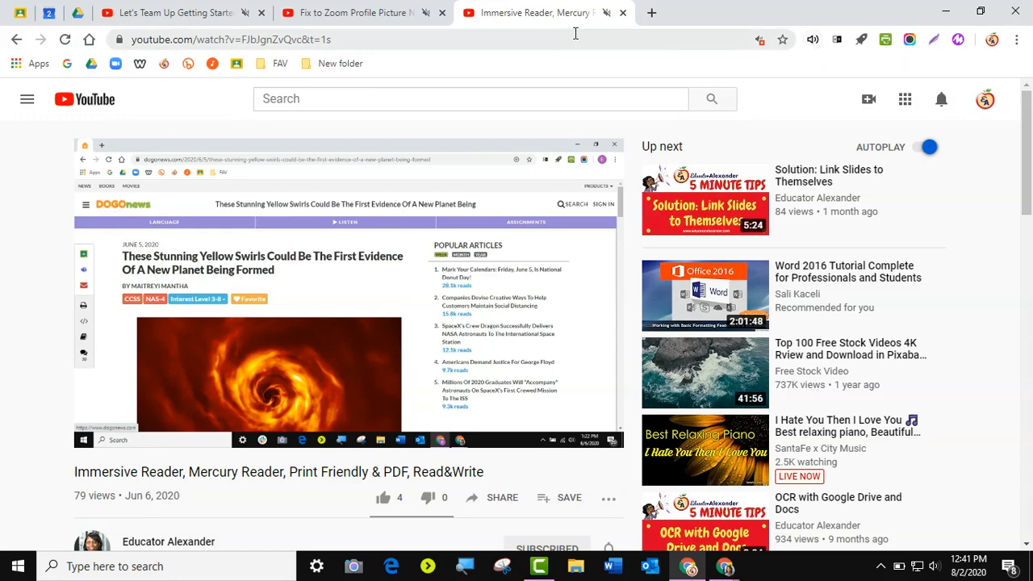
Step: Unmute the YouTube site, then mute only the Immersive Reader tab with Mute Tab
right_click(533, 13)
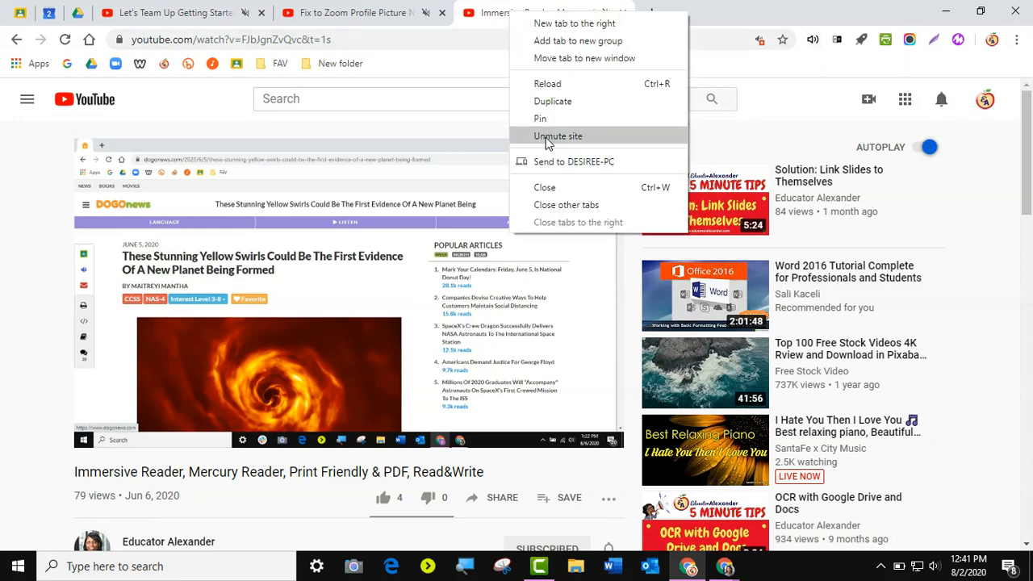
click(558, 136)
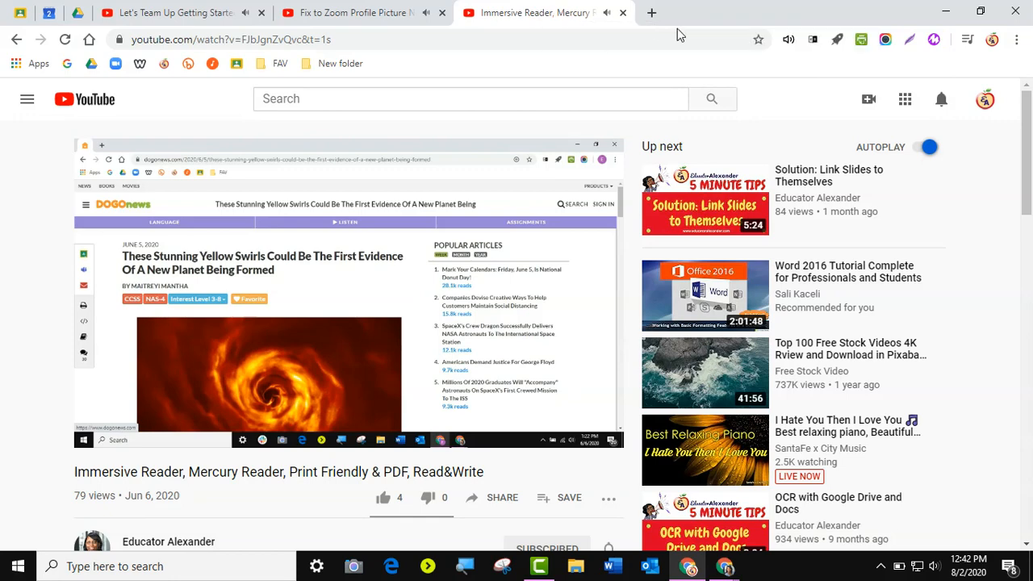
mouse_move(789, 39)
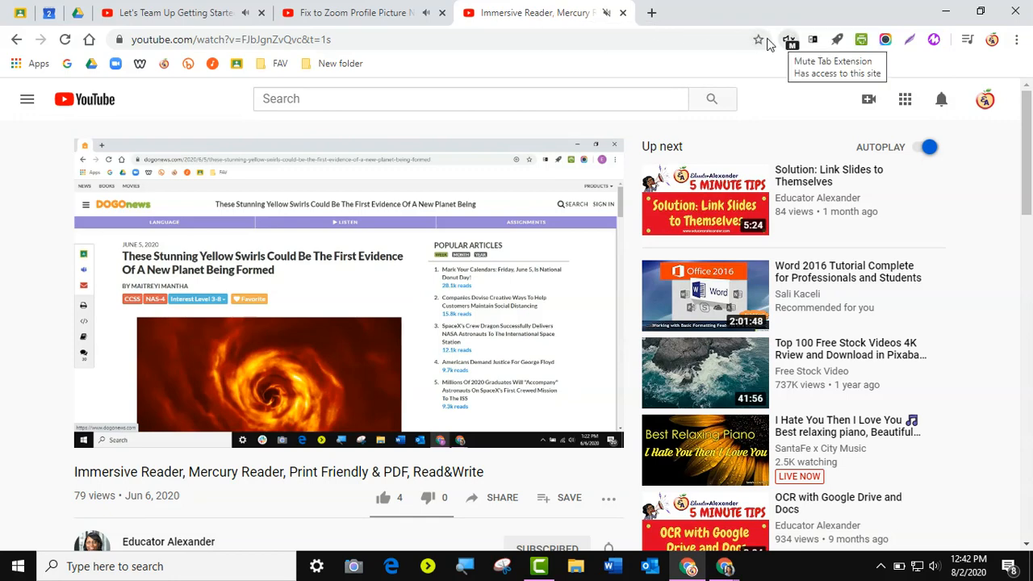
click(355, 13)
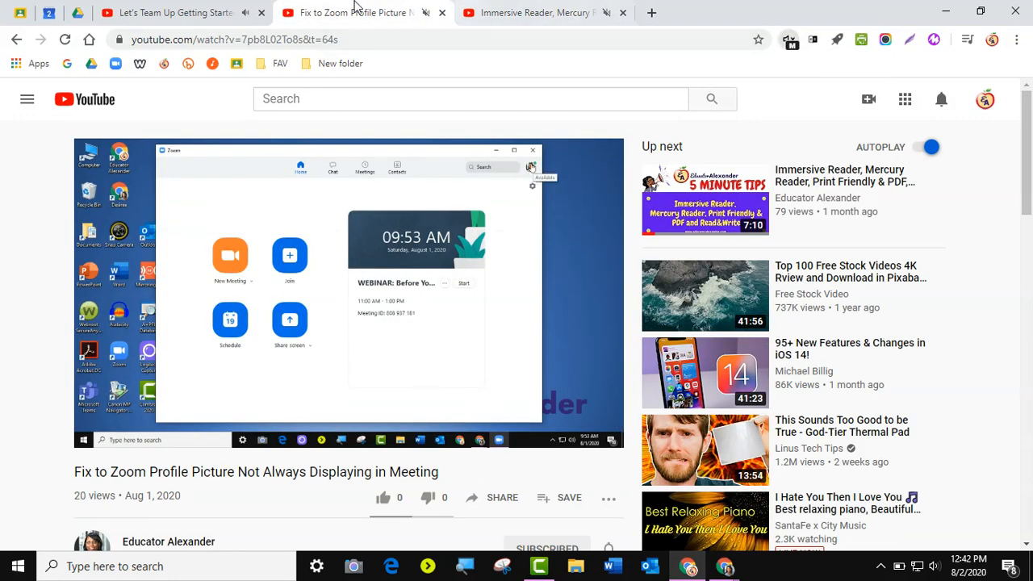
Step: Check the Teams, Zoom and Immersive Reader tabs in turn
click(161, 12)
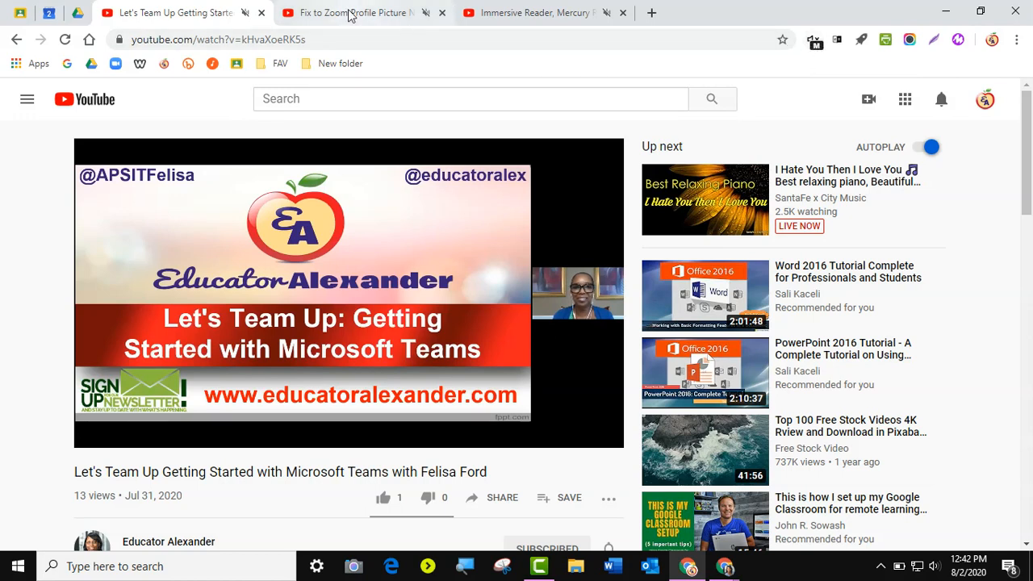
click(355, 13)
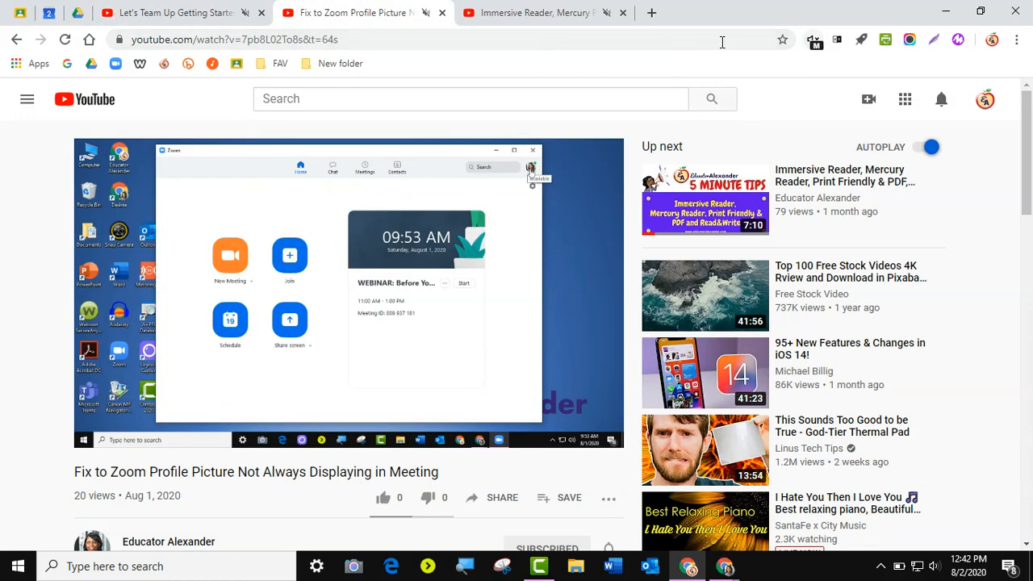
click(533, 13)
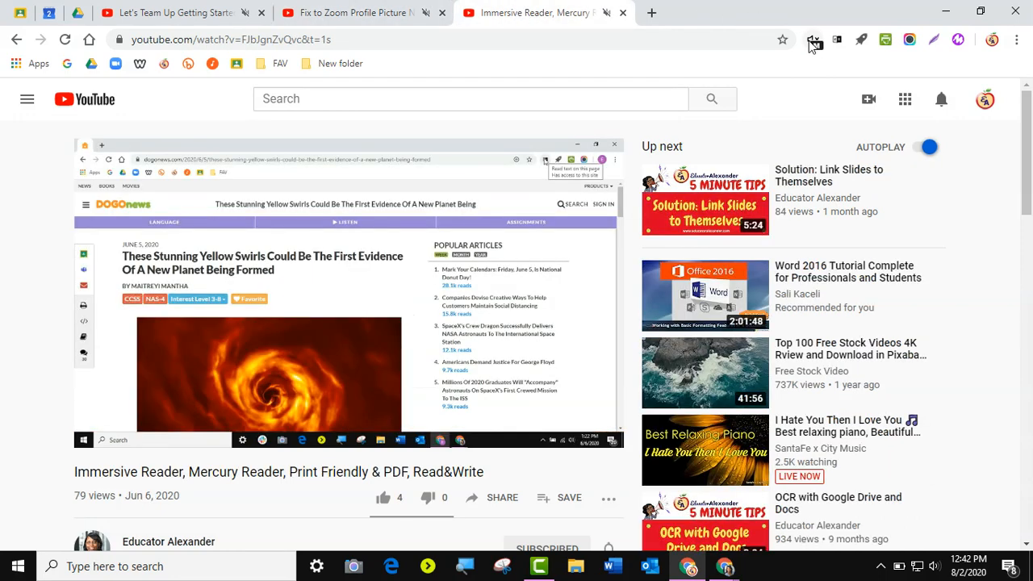
mouse_move(609, 16)
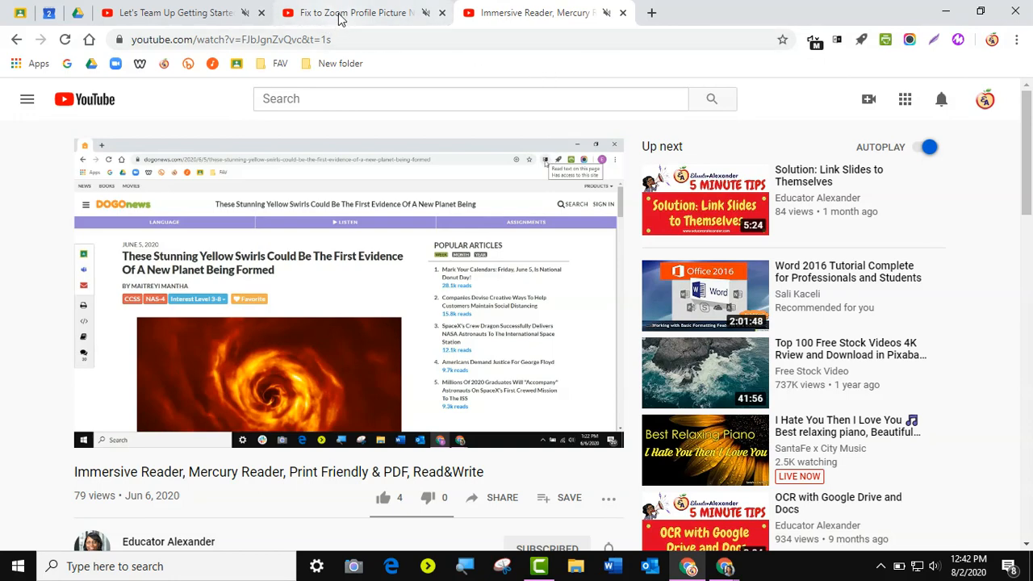
Step: Visit the Zoom tab, then unmute the Microsoft Teams tab with Mute Tab
click(355, 13)
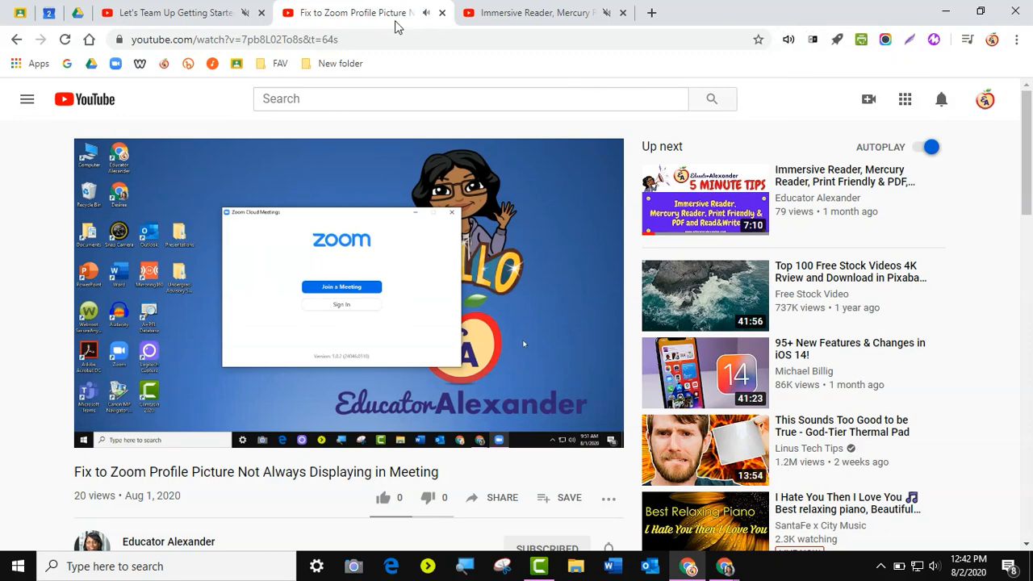
mouse_move(779, 34)
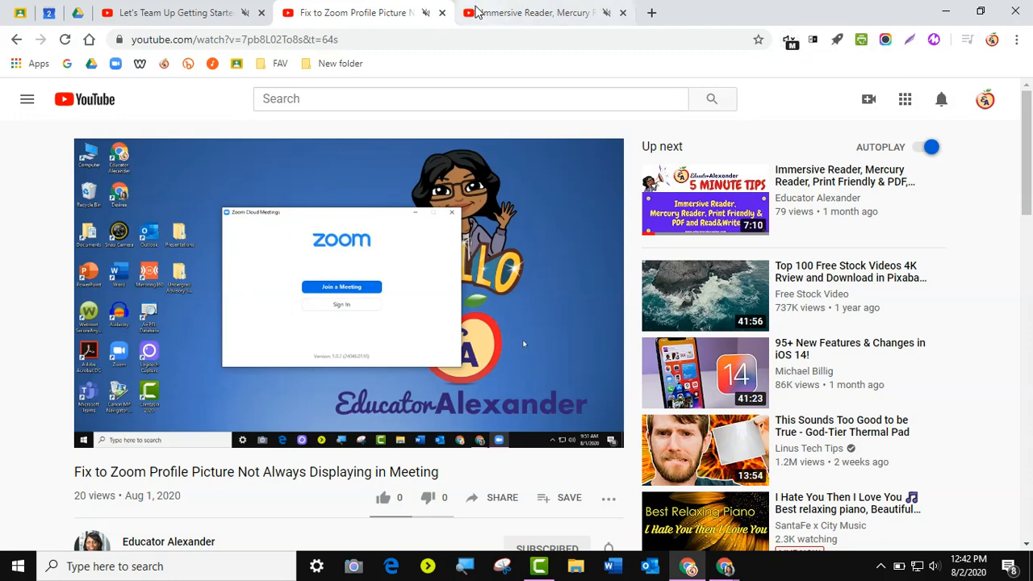
click(161, 13)
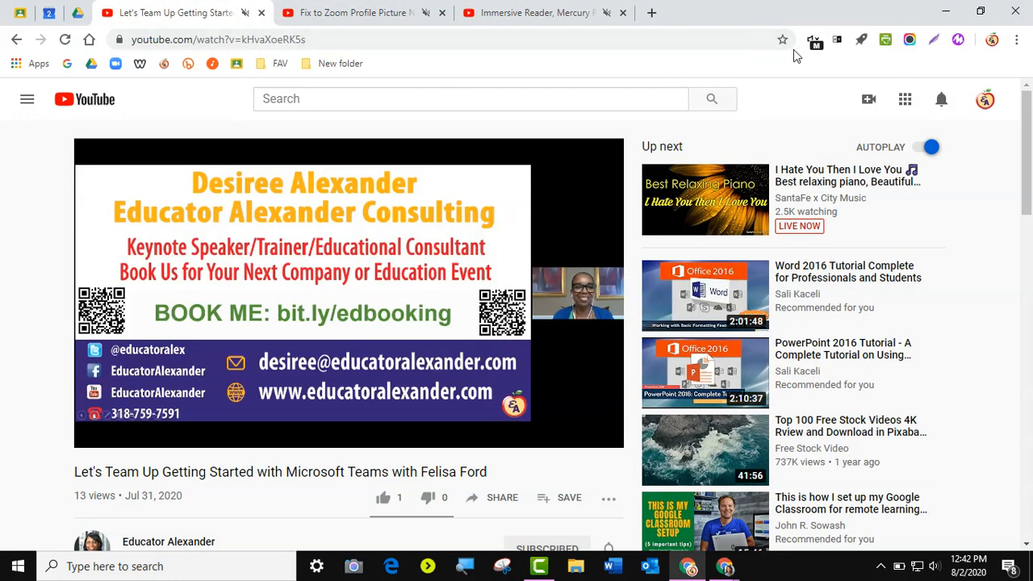
mouse_move(816, 40)
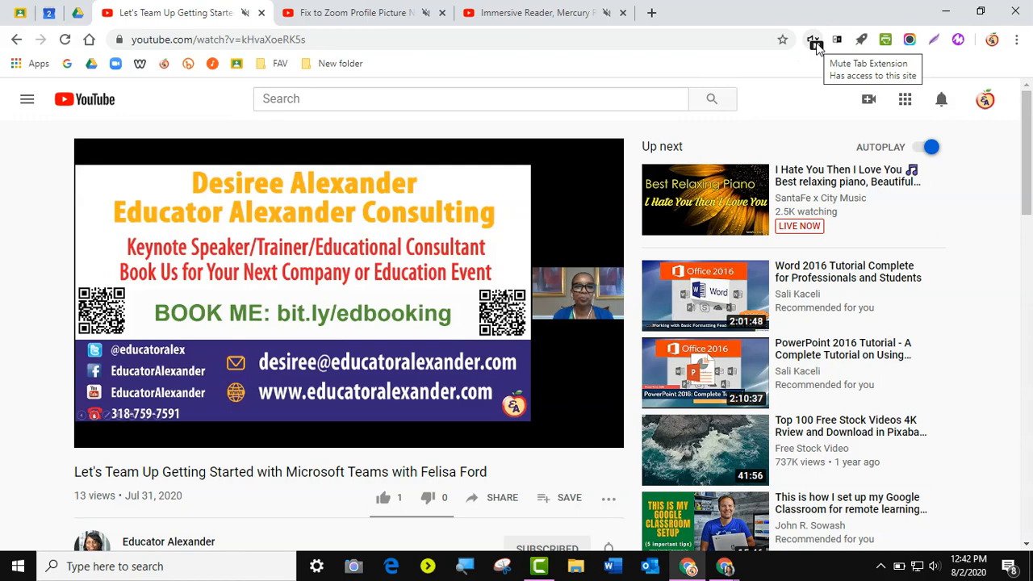
click(813, 38)
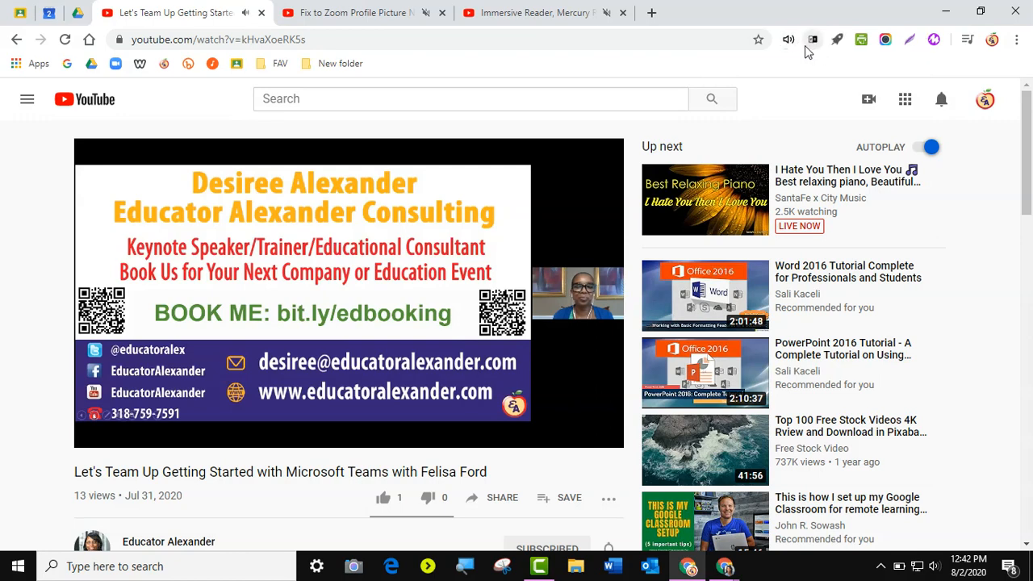
mouse_move(789, 40)
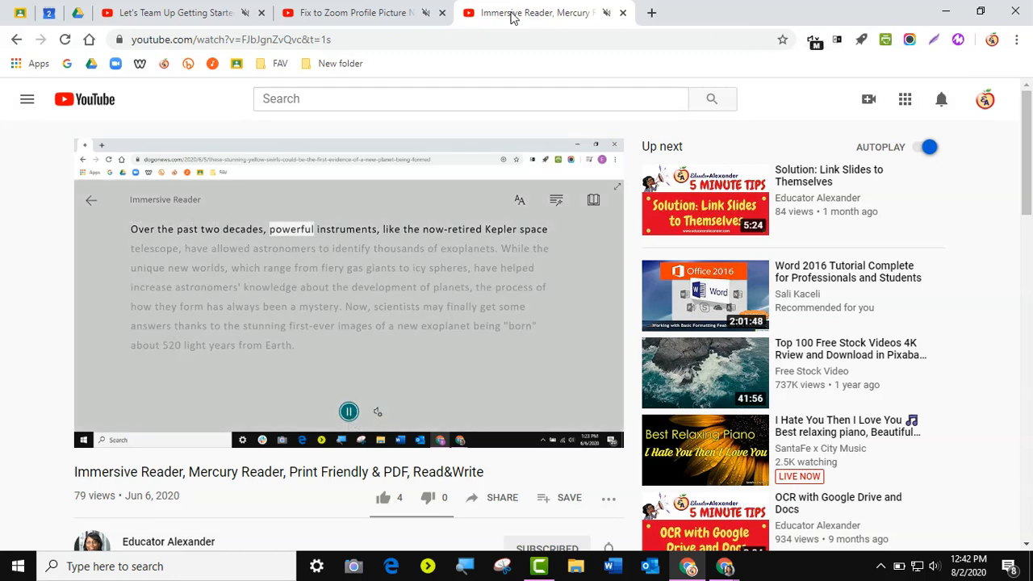
click(355, 13)
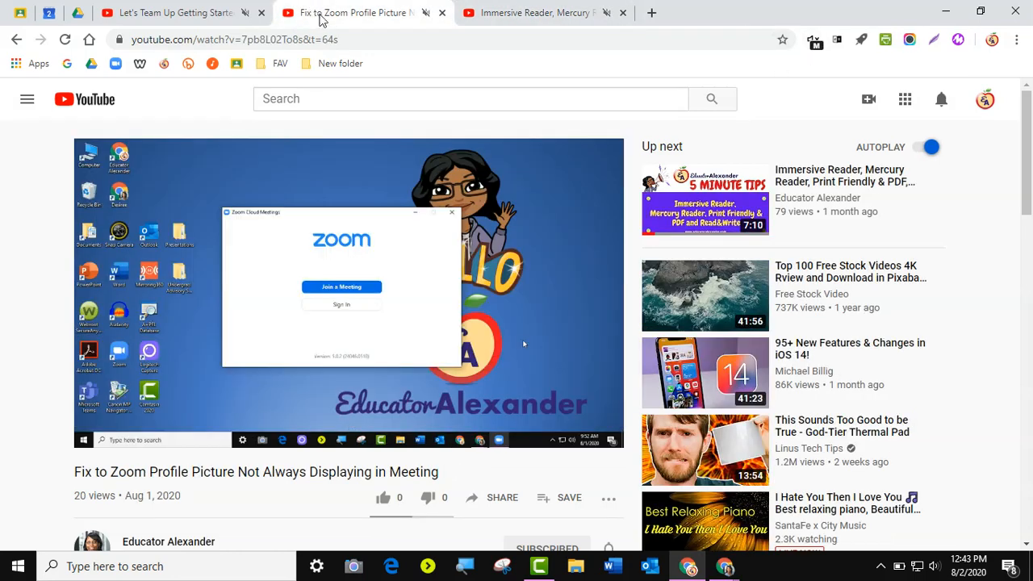